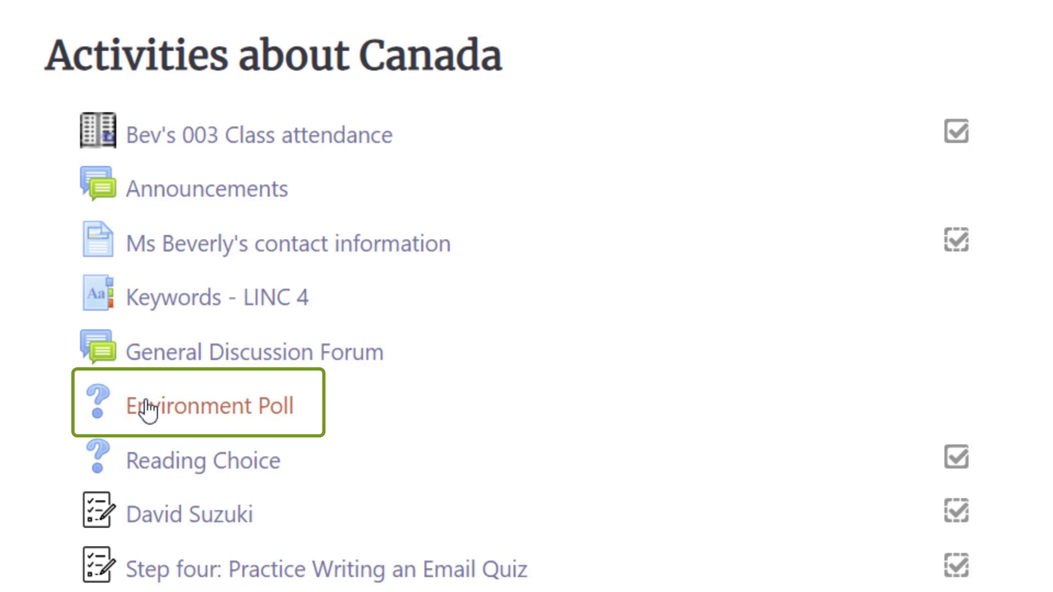
Open the Environment Poll under Activities about Canada on the course page
{"action": "left_click", "coordinate": [215, 406]}
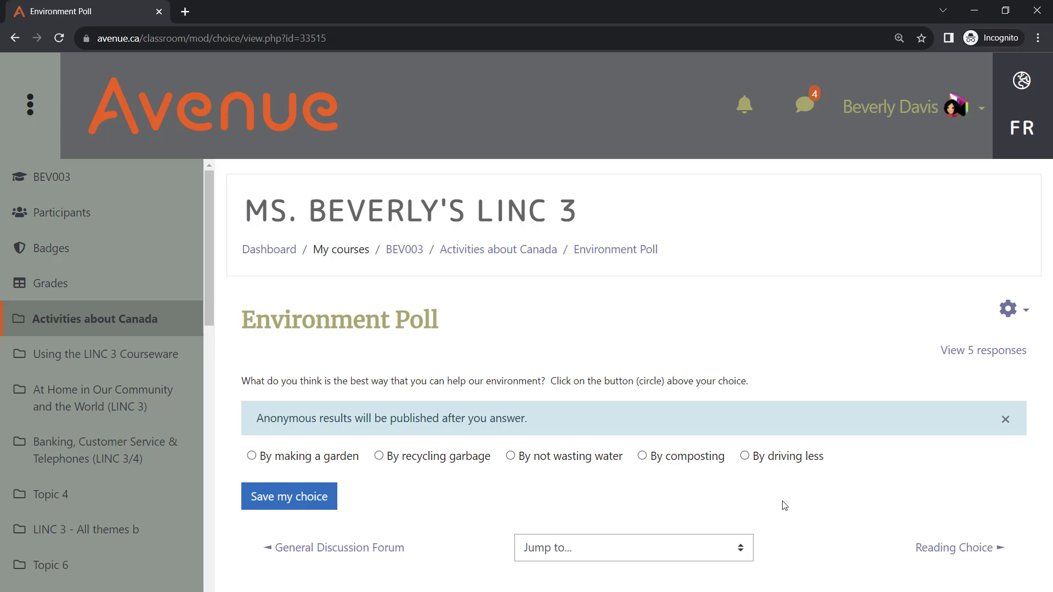
Vote 'By driving less' in the Environment Poll and save the choice
{"action": "left_click", "coordinate": [744, 456]}
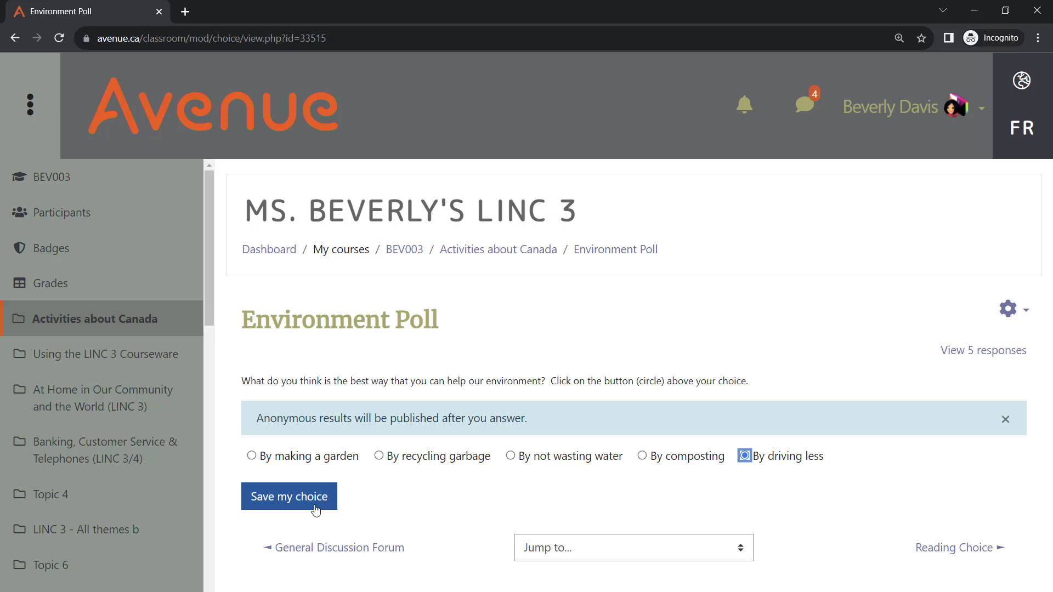
{"action": "left_click", "coordinate": [289, 497]}
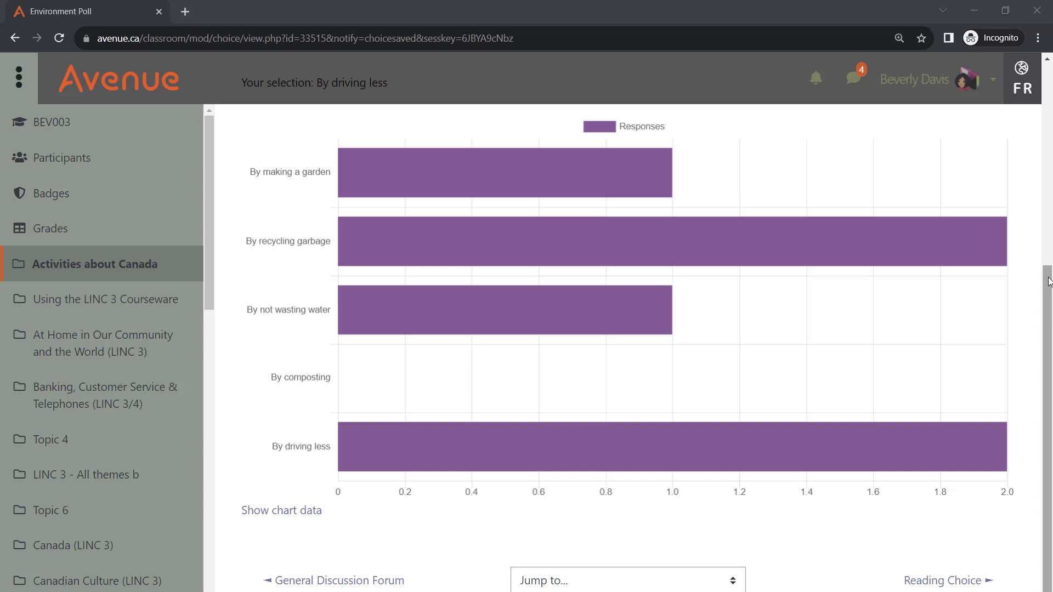
{"action": "mouse_move", "coordinate": [1049, 293]}
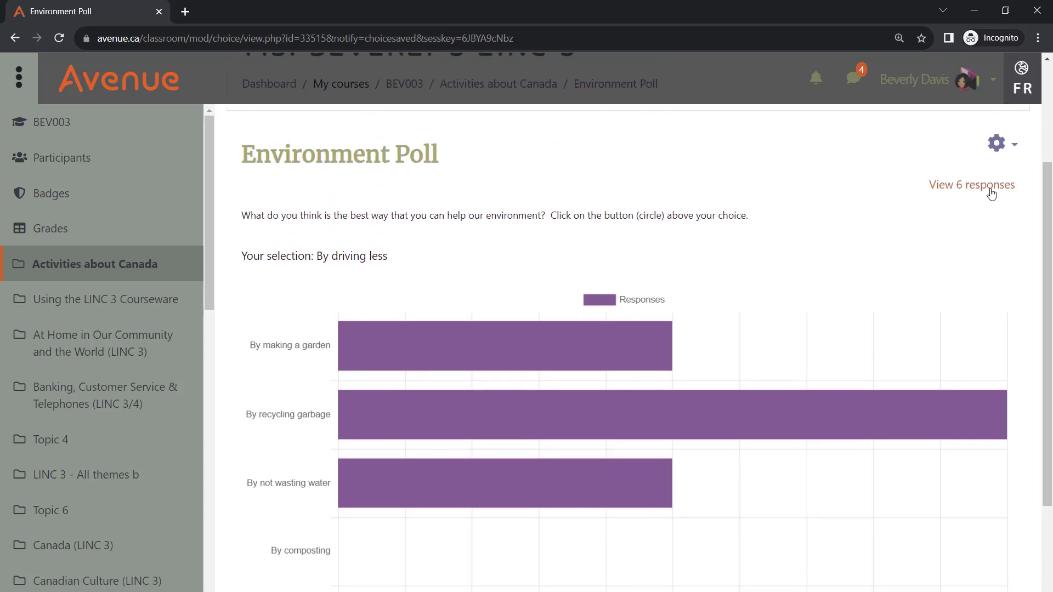
Open the View 6 responses report for the Environment Poll
{"action": "left_click", "coordinate": [972, 185]}
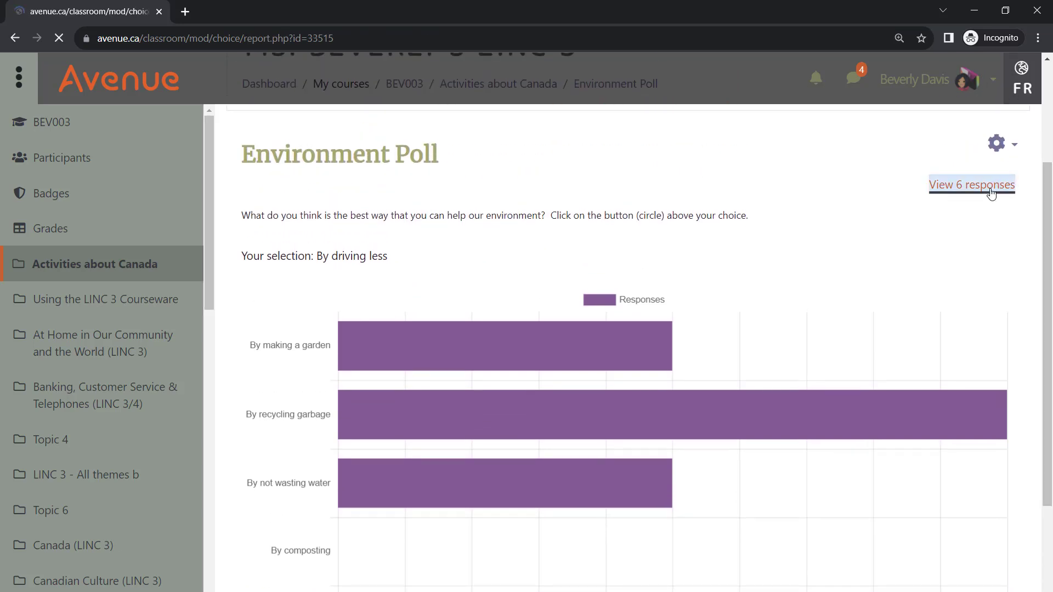
{"action": "left_click", "coordinate": [971, 185]}
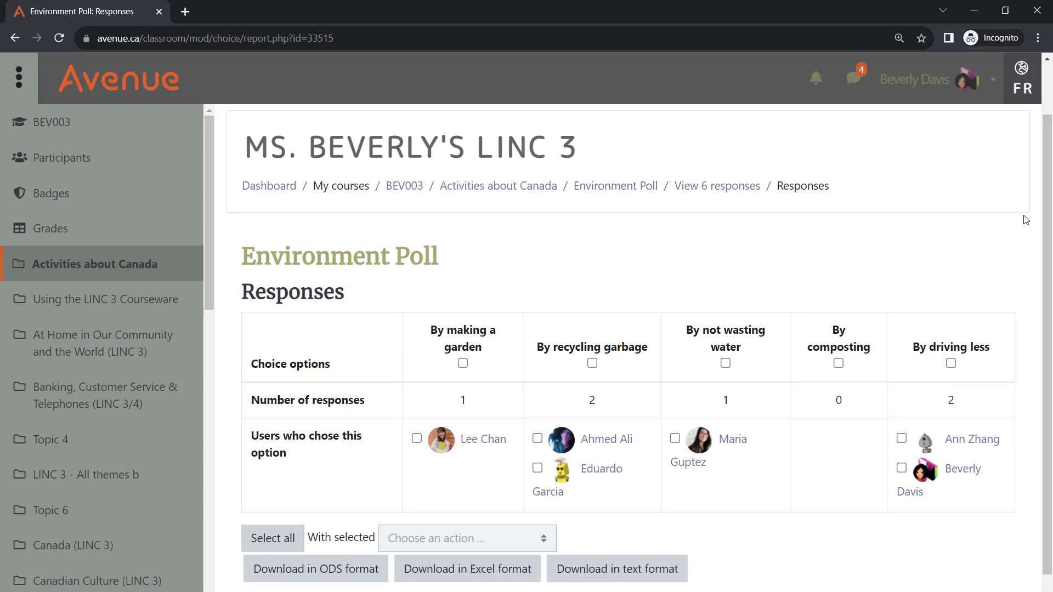
Delete the second 'By driving less' response via the With selected menu
{"action": "left_click", "coordinate": [901, 468]}
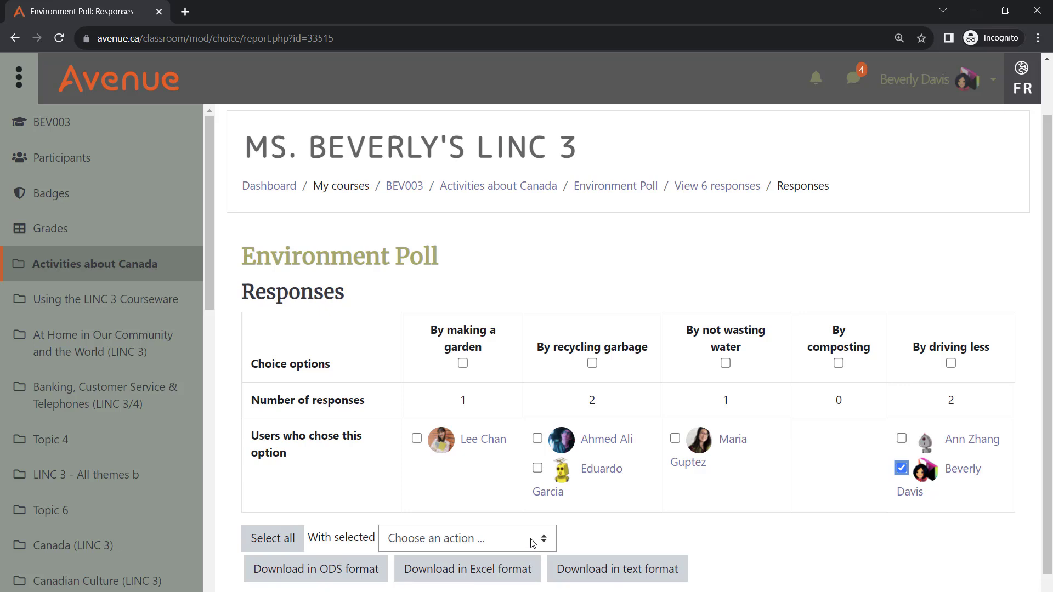
{"action": "left_click", "coordinate": [467, 538]}
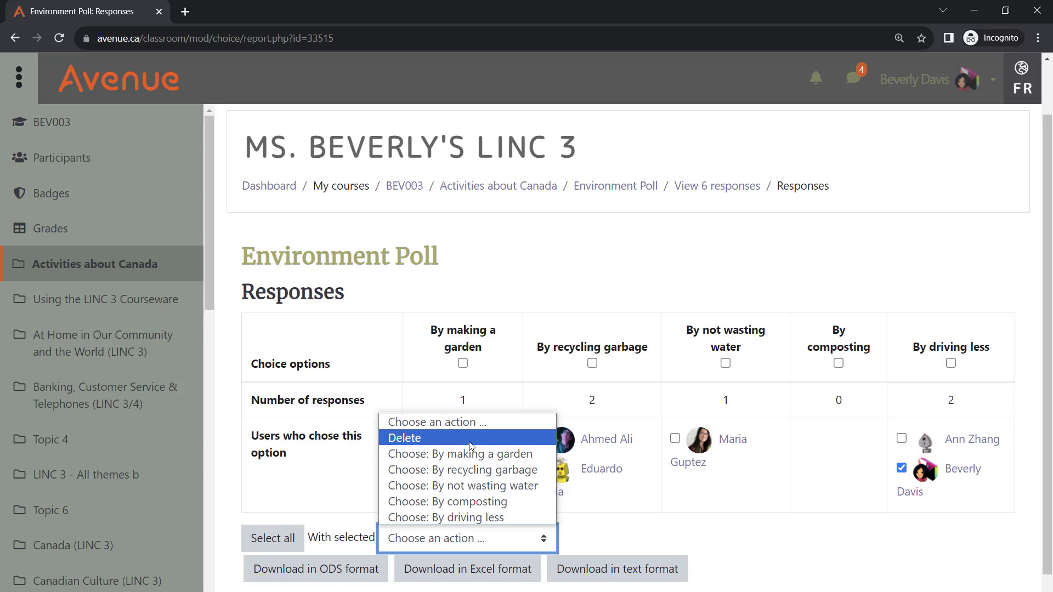
{"action": "left_click", "coordinate": [403, 438]}
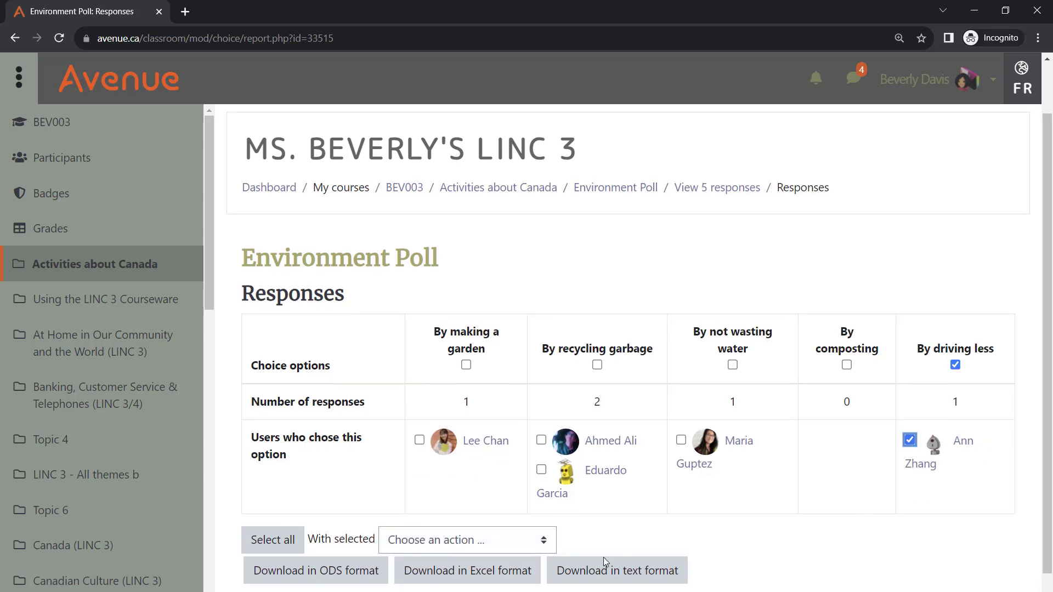
{"action": "left_click", "coordinate": [467, 540]}
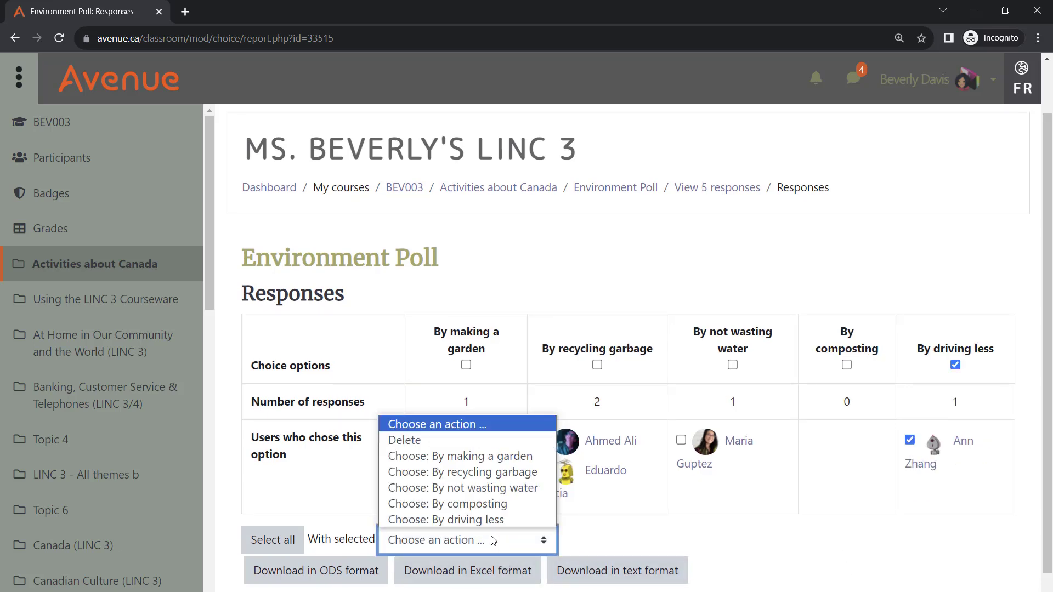